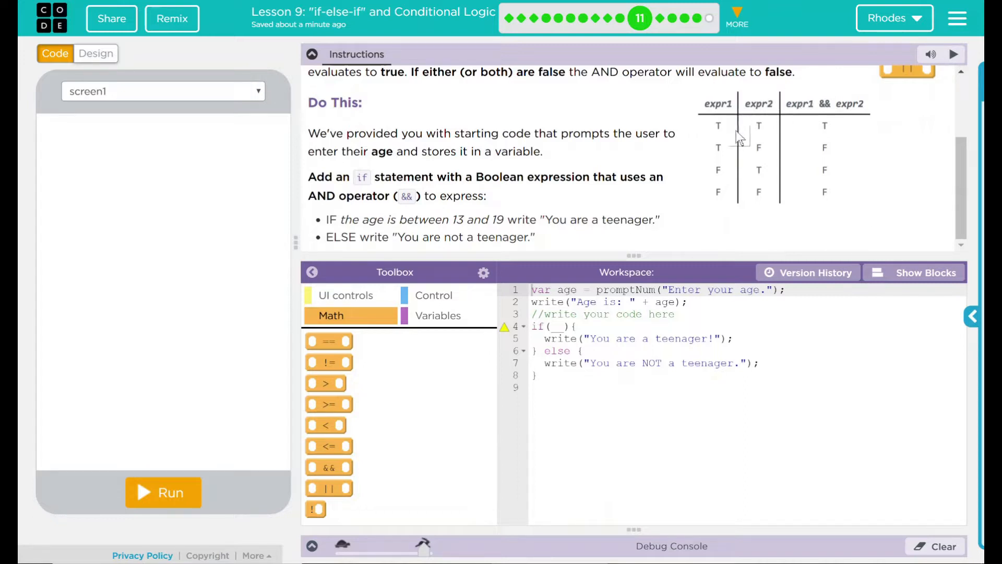
{"action": "mouse_move", "coordinate": [793, 135]}
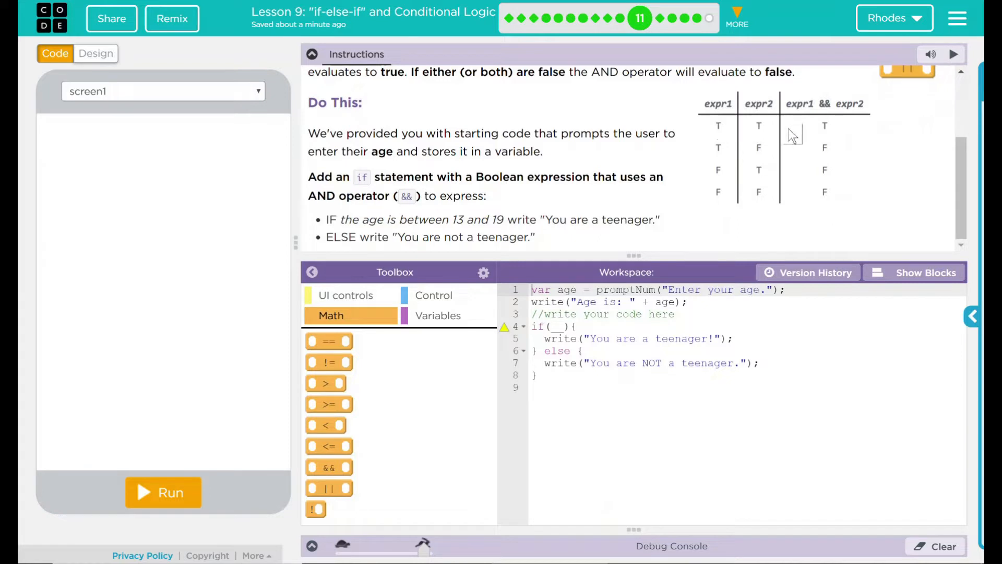
{"action": "mouse_move", "coordinate": [757, 137]}
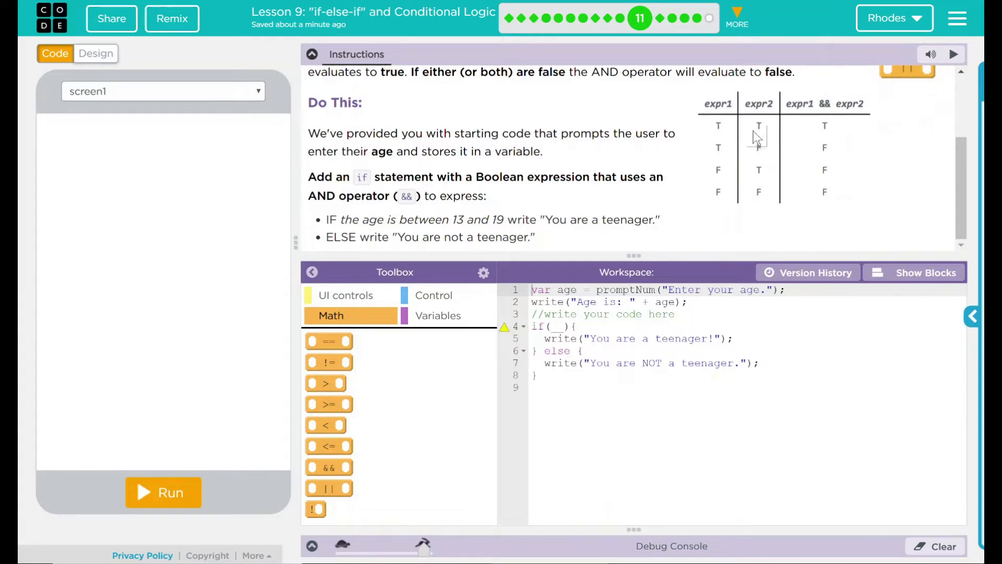
{"action": "mouse_move", "coordinate": [842, 150]}
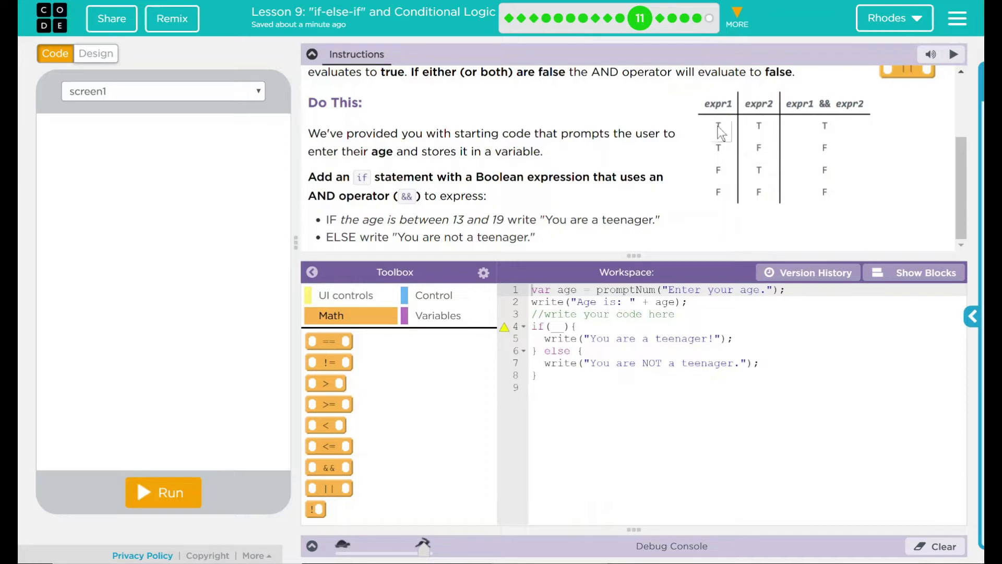
{"action": "mouse_move", "coordinate": [761, 131]}
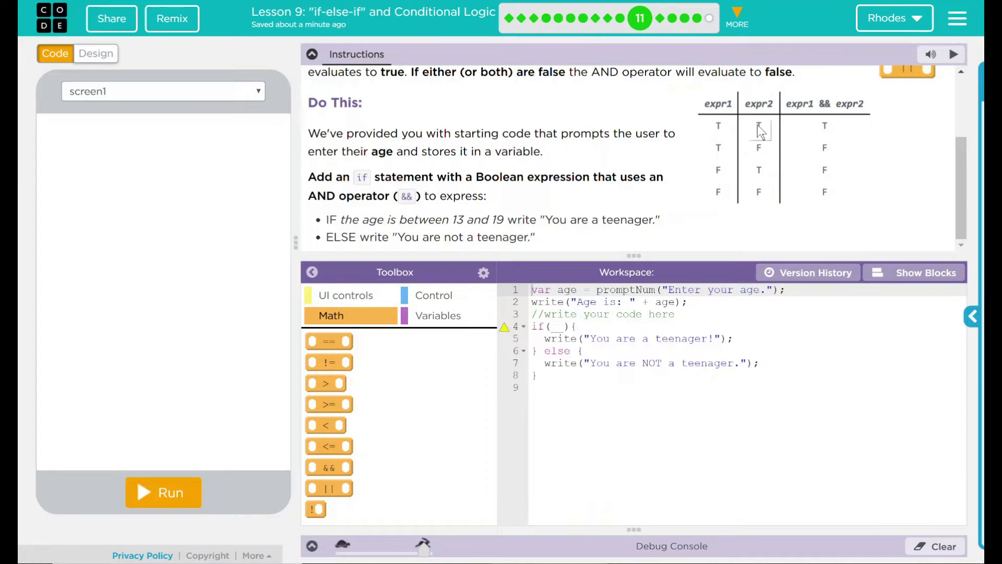
{"action": "mouse_move", "coordinate": [727, 156]}
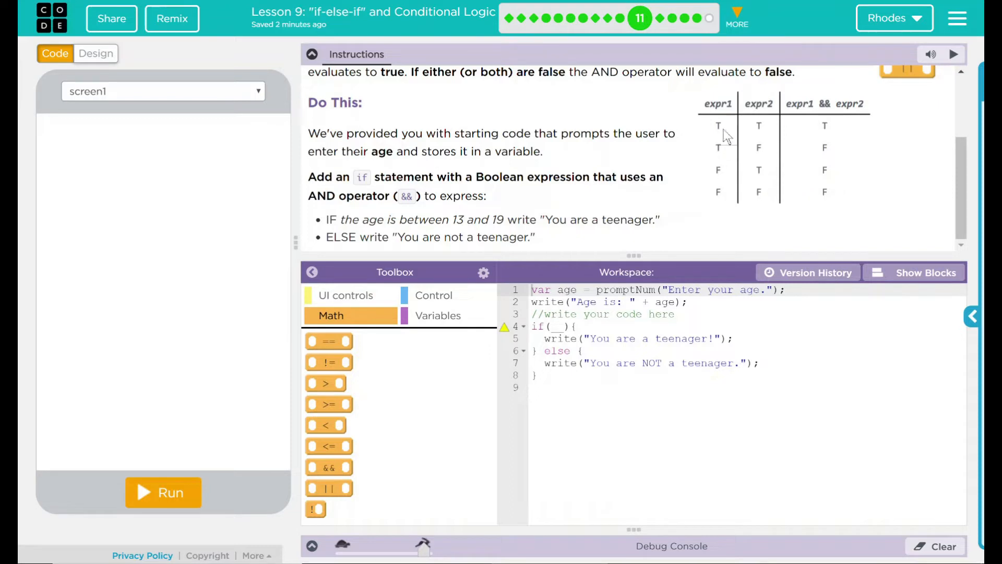
{"action": "mouse_move", "coordinate": [808, 207]}
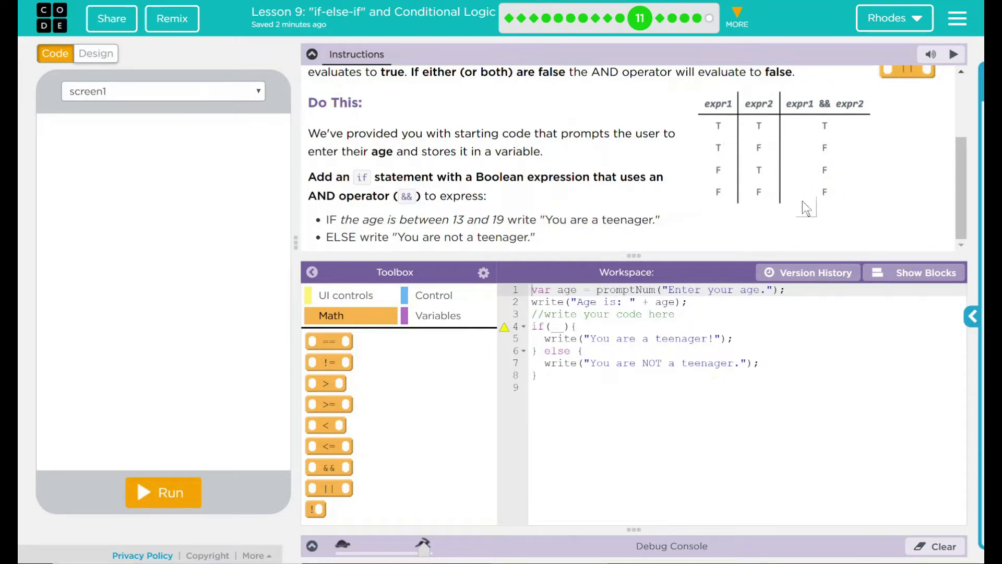
{"action": "mouse_move", "coordinate": [887, 206]}
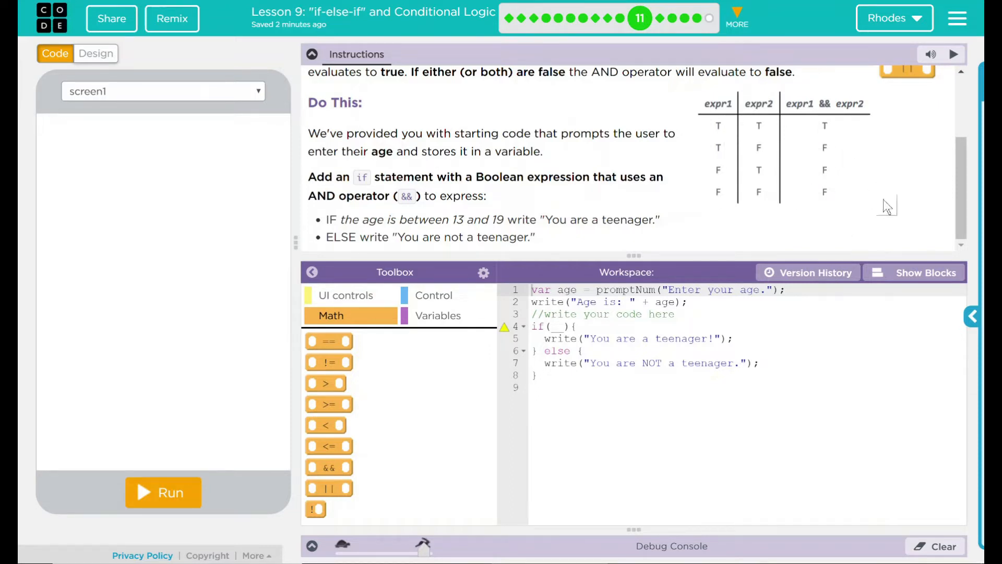
{"action": "mouse_move", "coordinate": [825, 198]}
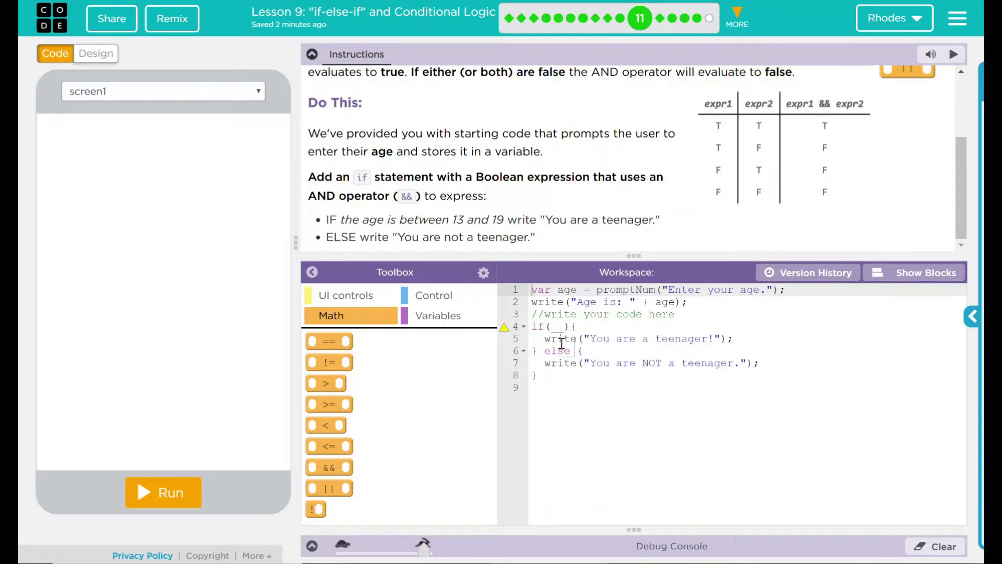
{"action": "mouse_move", "coordinate": [567, 295]}
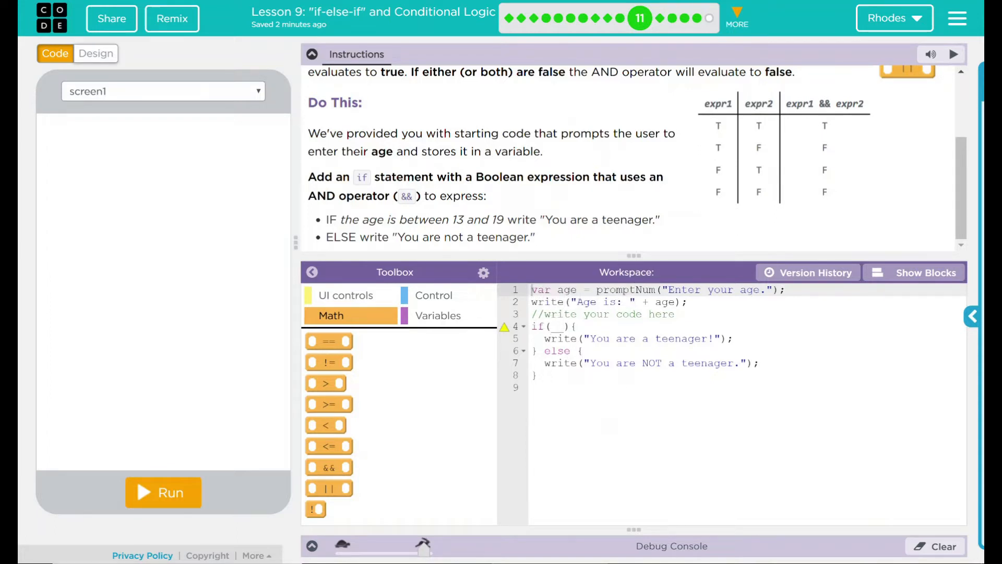
{"action": "mouse_move", "coordinate": [681, 278]}
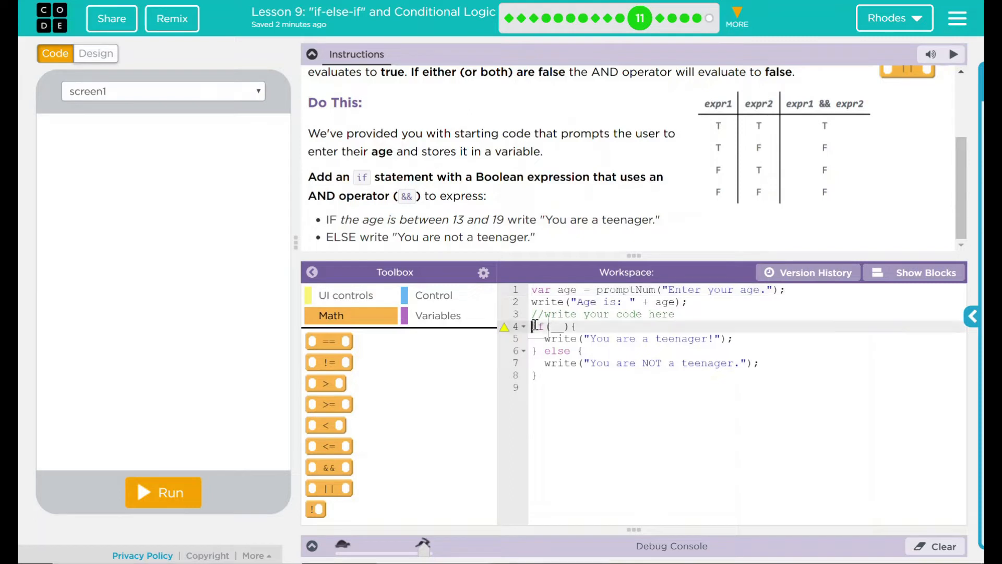
Insert a blank line above the comment so the if statement moves down one line
{"action": "key", "text": "Enter"}
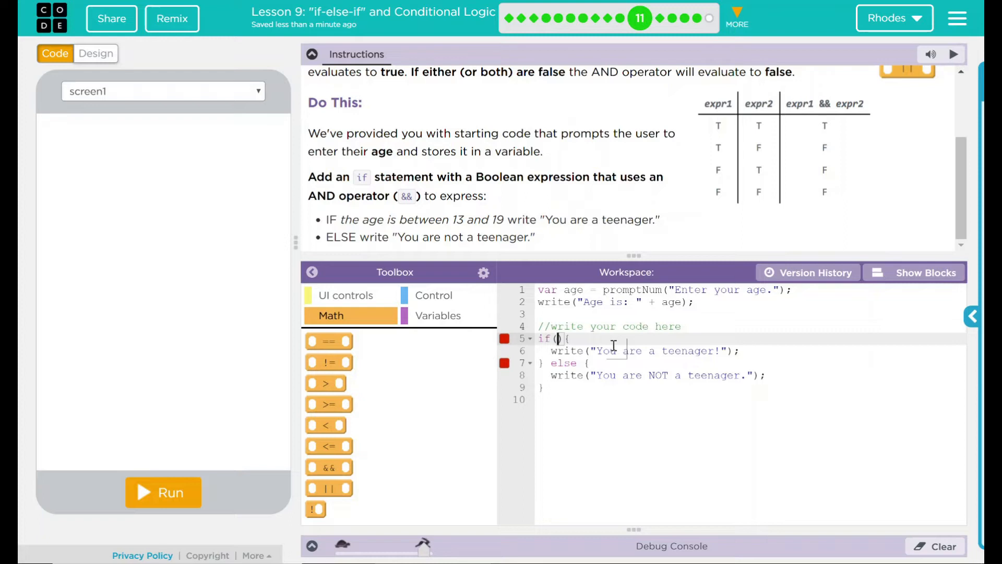
Write the if condition as age>=13 && age<=19 so only teenage ages pass
{"action": "type", "text": "age>=13"}
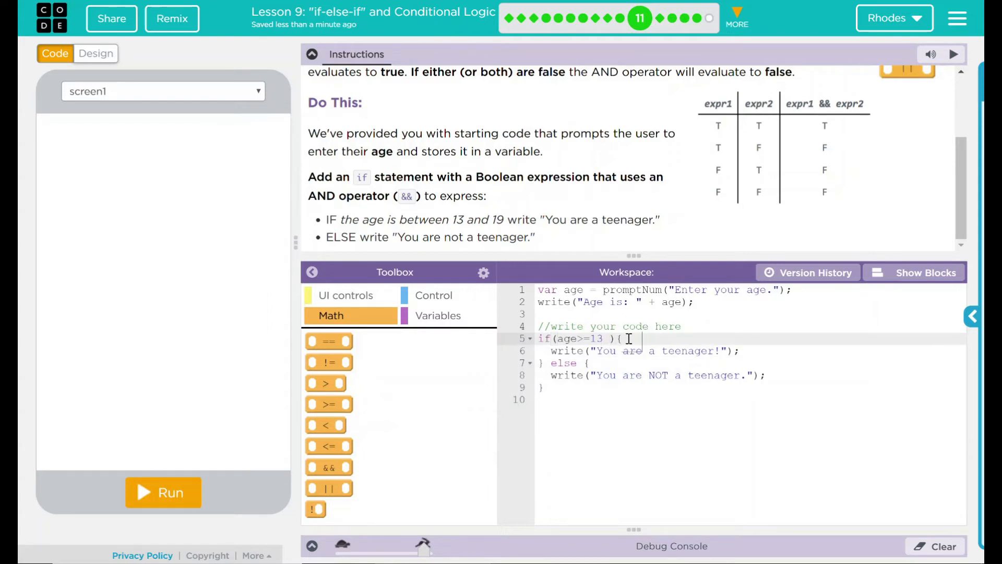
{"action": "type", "text": "&&"}
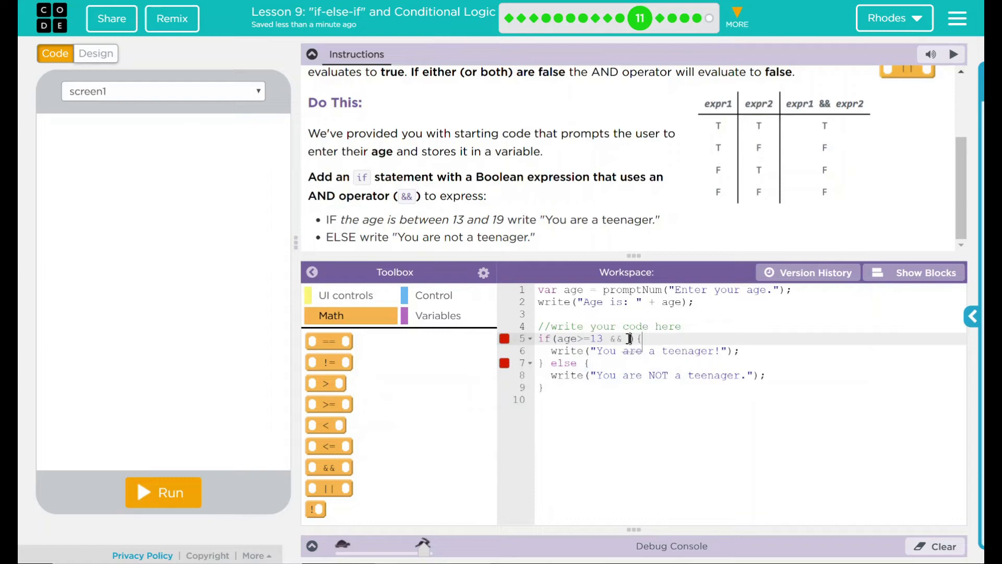
{"action": "type", "text": "age"}
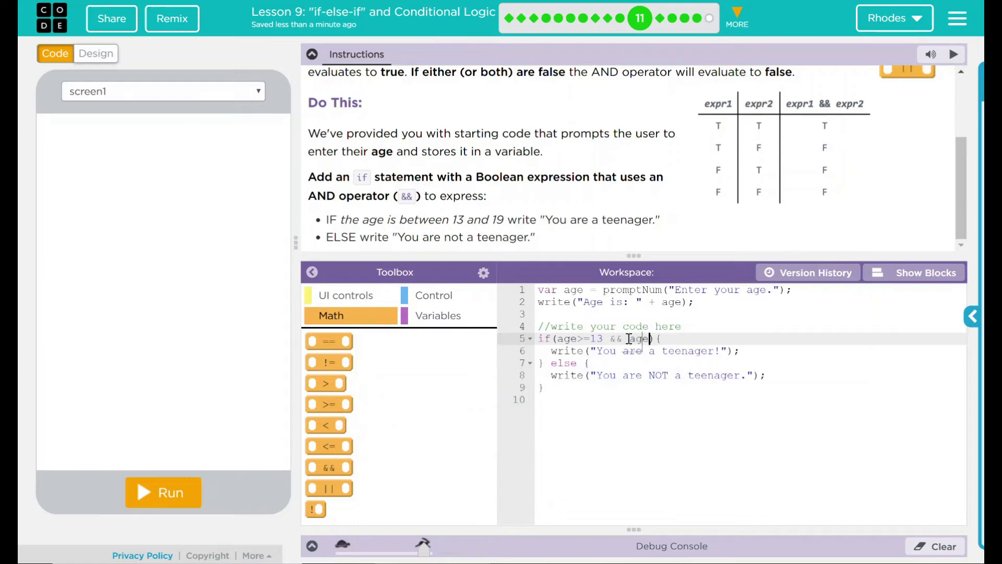
{"action": "type", "text": "<"}
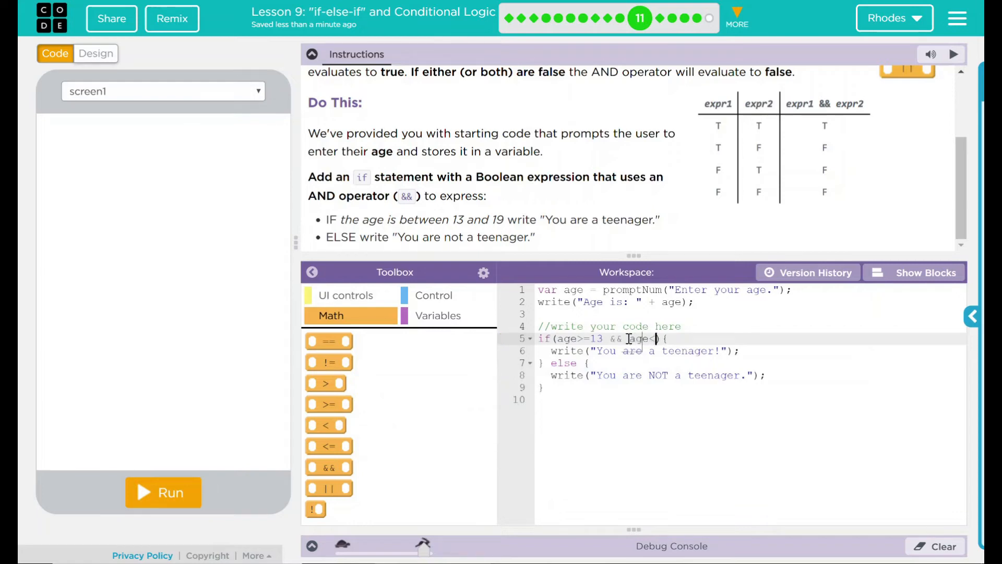
{"action": "type", "text": "="}
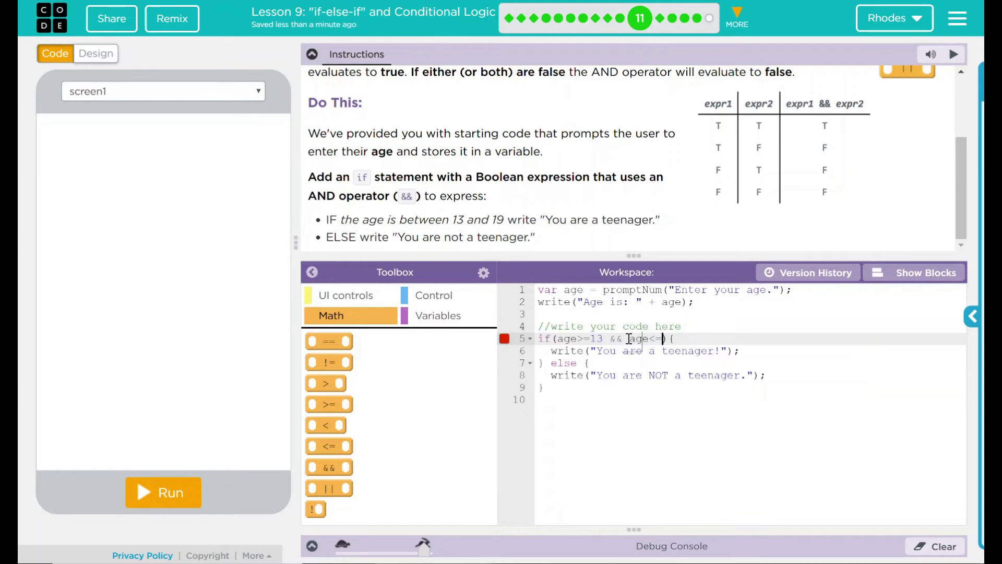
{"action": "type", "text": "19"}
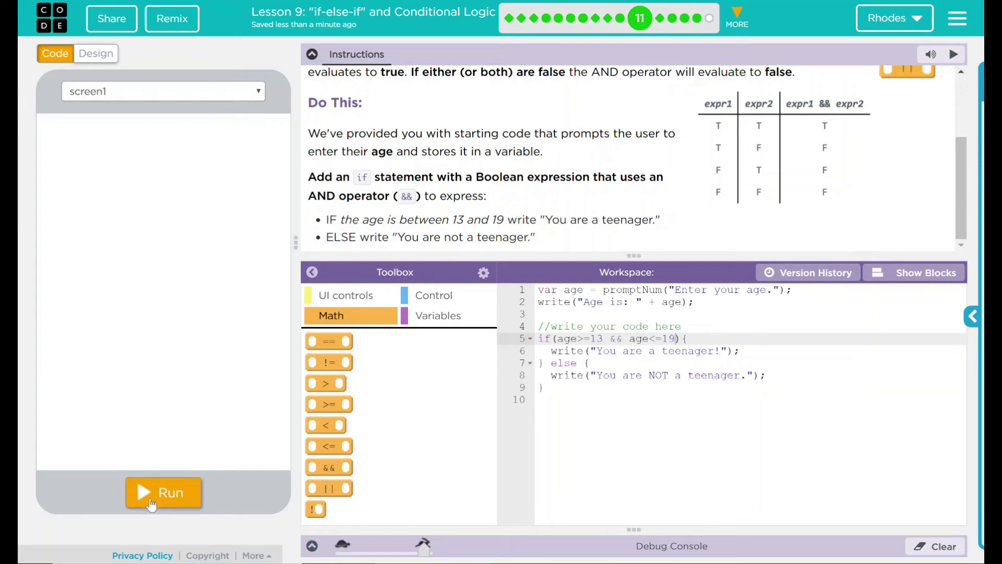
Run the program entering ages 15 then 24, getting 'You are NOT a teenager' for 24
{"action": "left_click", "coordinate": [163, 492]}
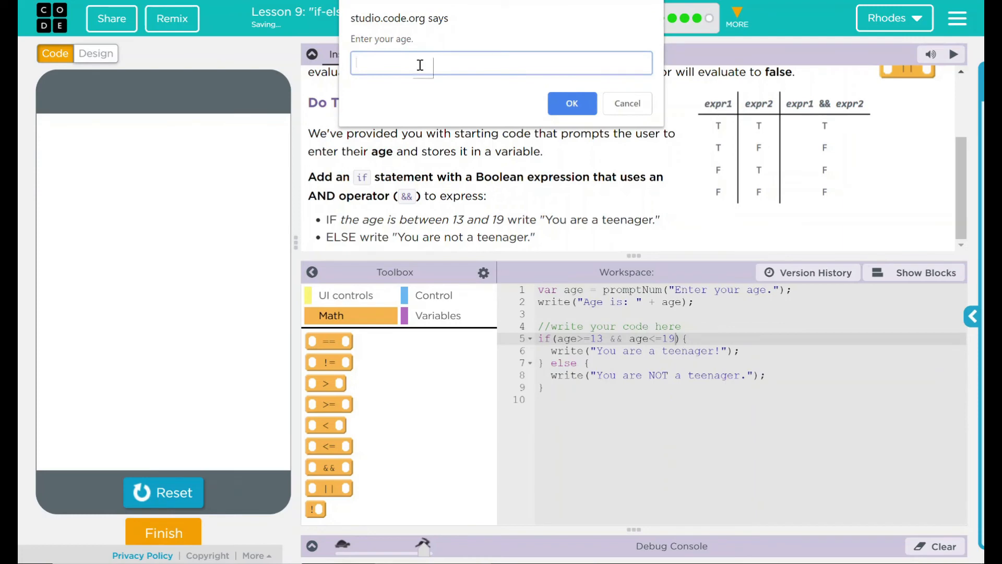
{"action": "type", "text": "15"}
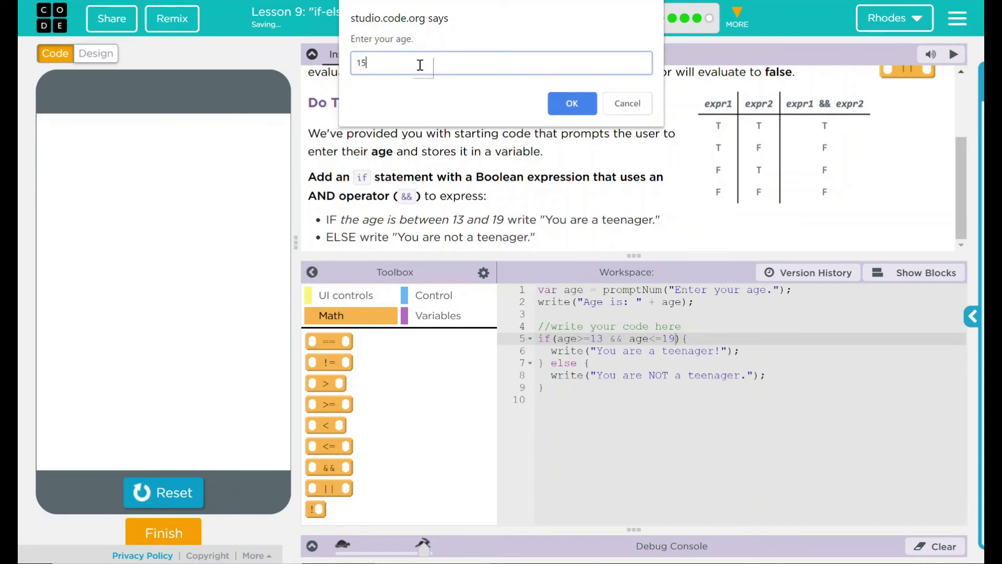
{"action": "left_click", "coordinate": [570, 102]}
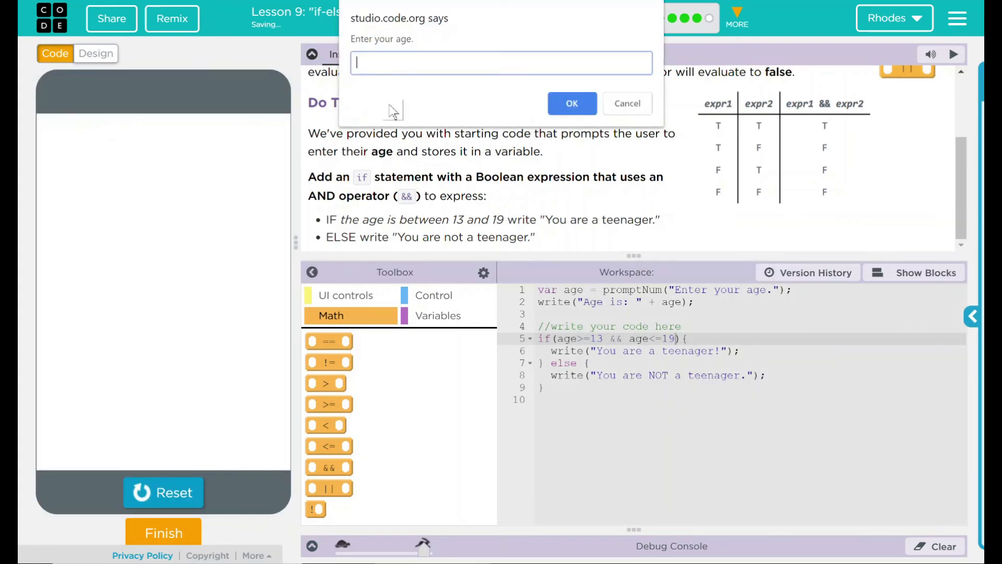
{"action": "type", "text": "24"}
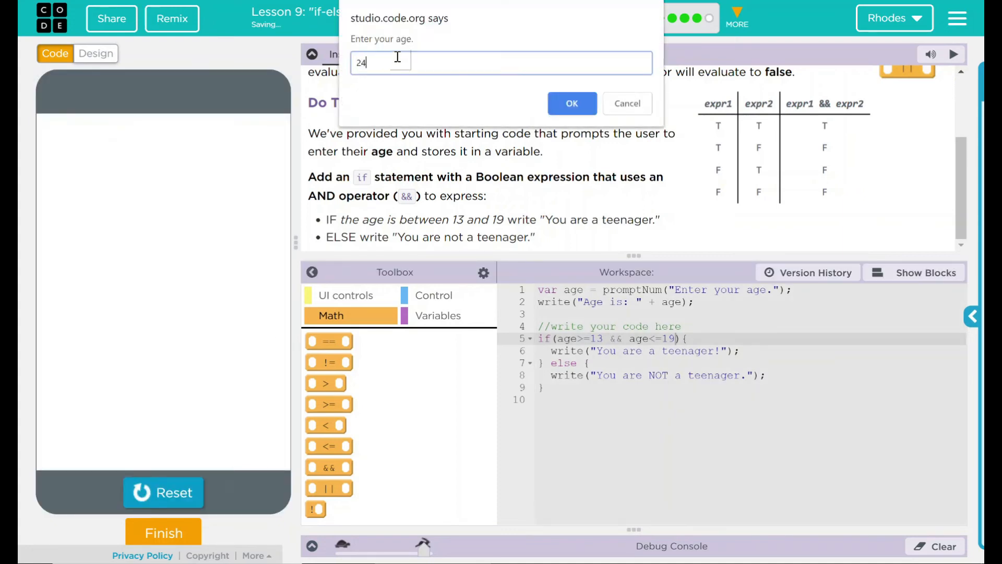
{"action": "left_click", "coordinate": [571, 102]}
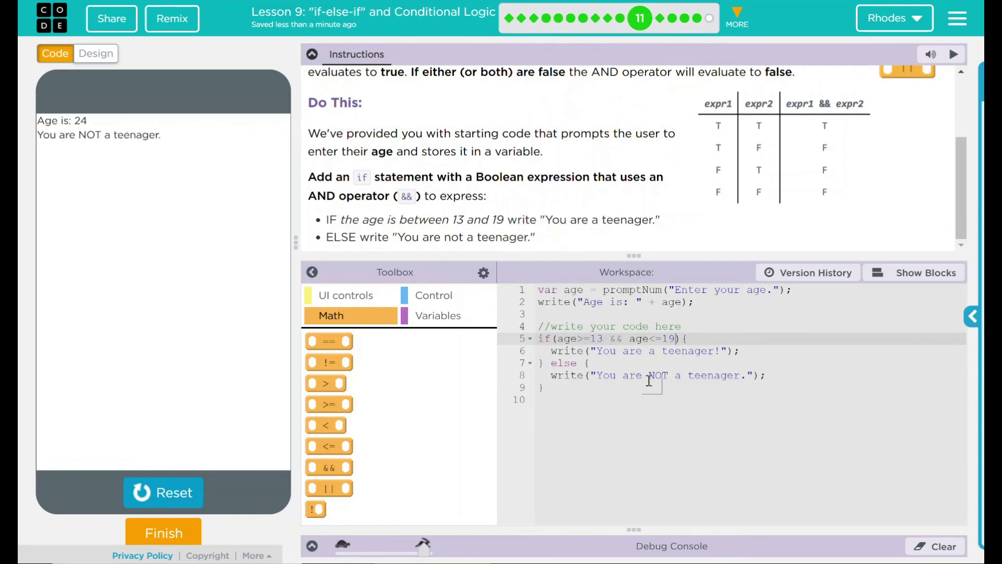
{"action": "mouse_move", "coordinate": [345, 173]}
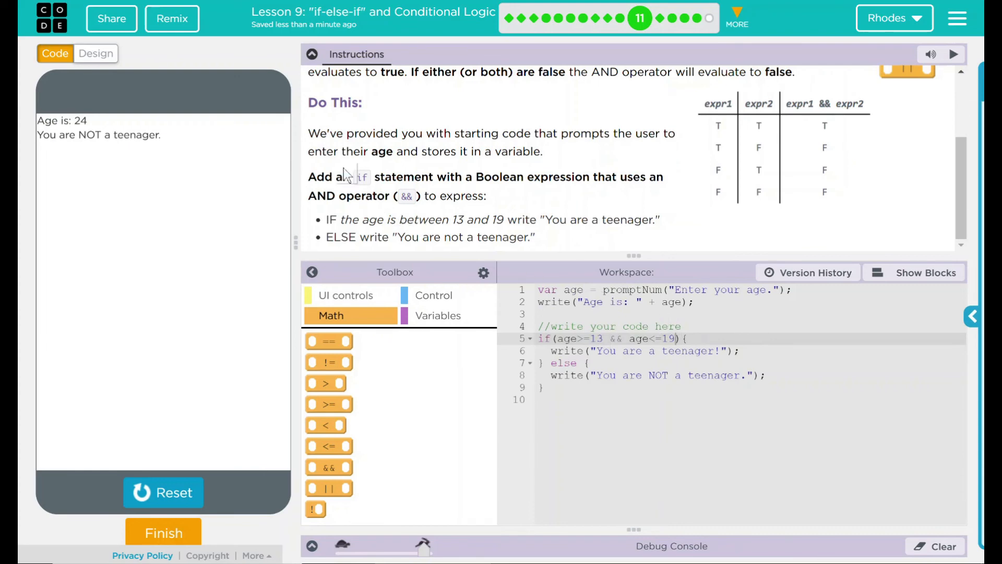
{"action": "mouse_move", "coordinate": [311, 196]}
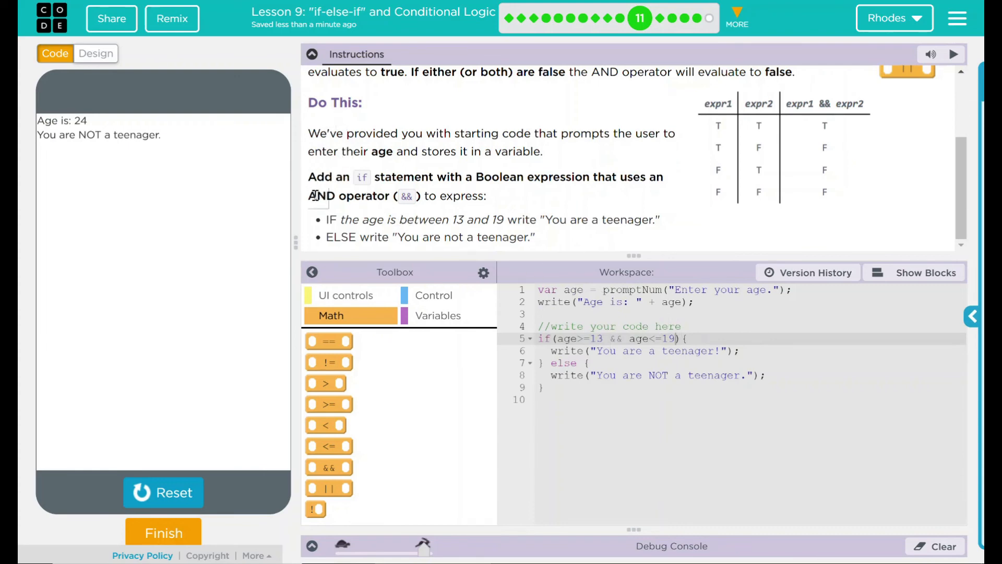
Review the age-range requirement in the instructions, then mark the lesson finished
{"action": "left_click_drag", "start_coordinate": [309, 177], "coordinate": [598, 177]}
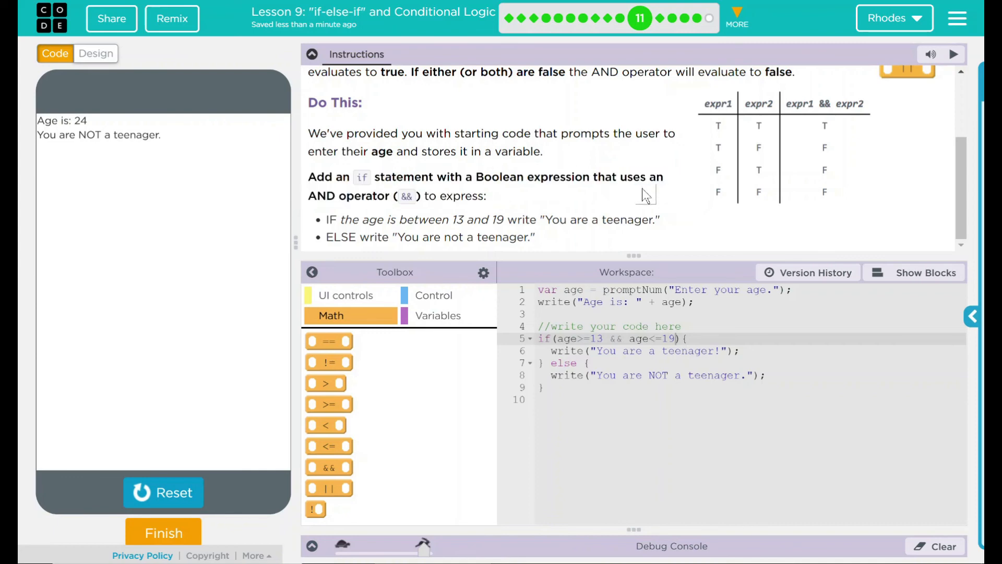
{"action": "left_click_drag", "start_coordinate": [329, 219], "coordinate": [518, 220]}
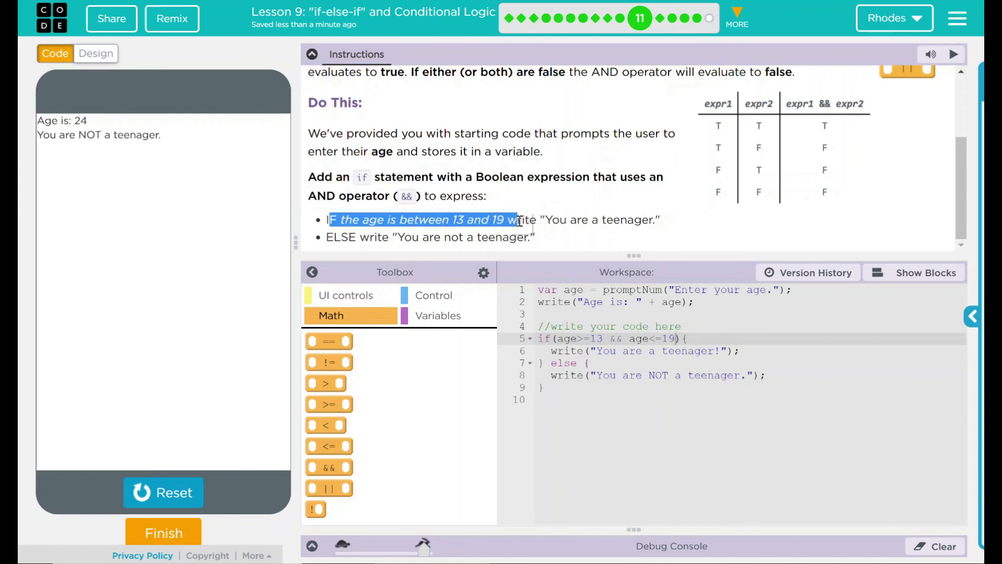
{"action": "left_click", "coordinate": [348, 237]}
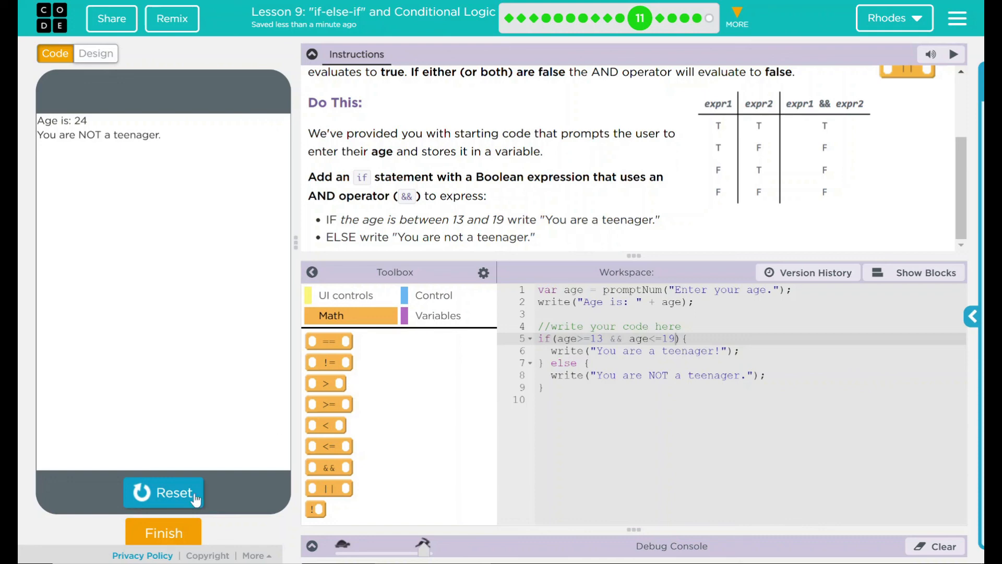
{"action": "left_click", "coordinate": [163, 532]}
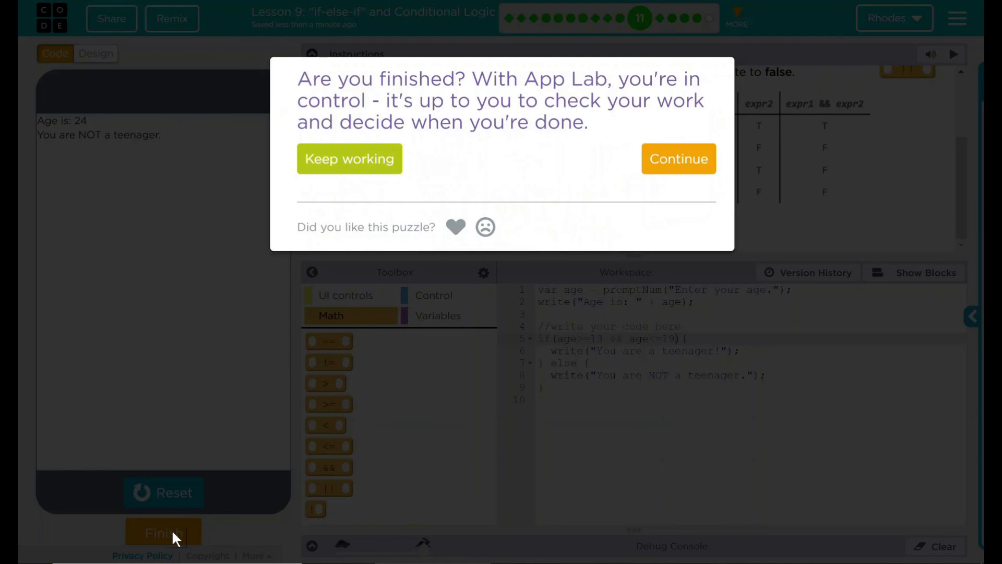
{"action": "mouse_move", "coordinate": [688, 256]}
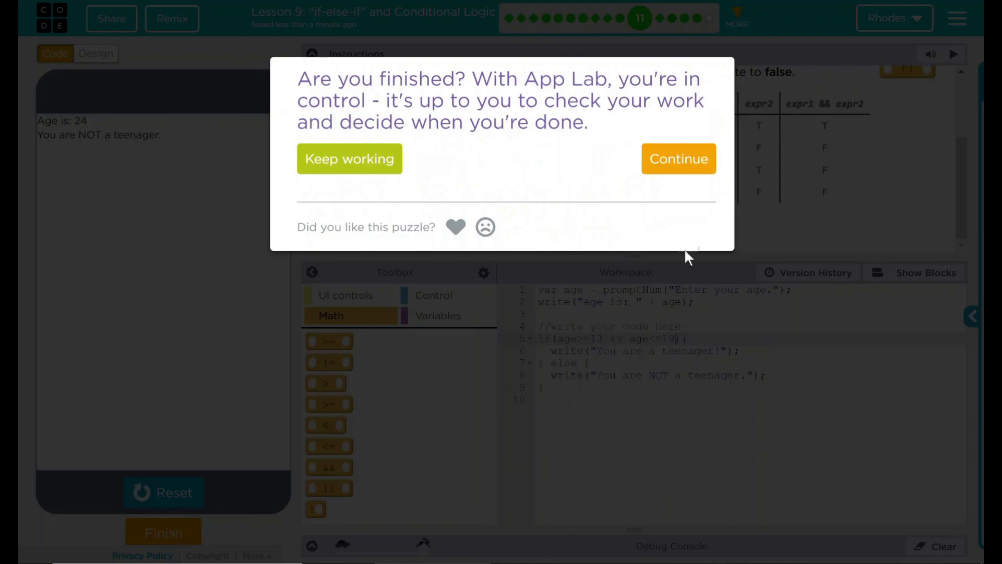